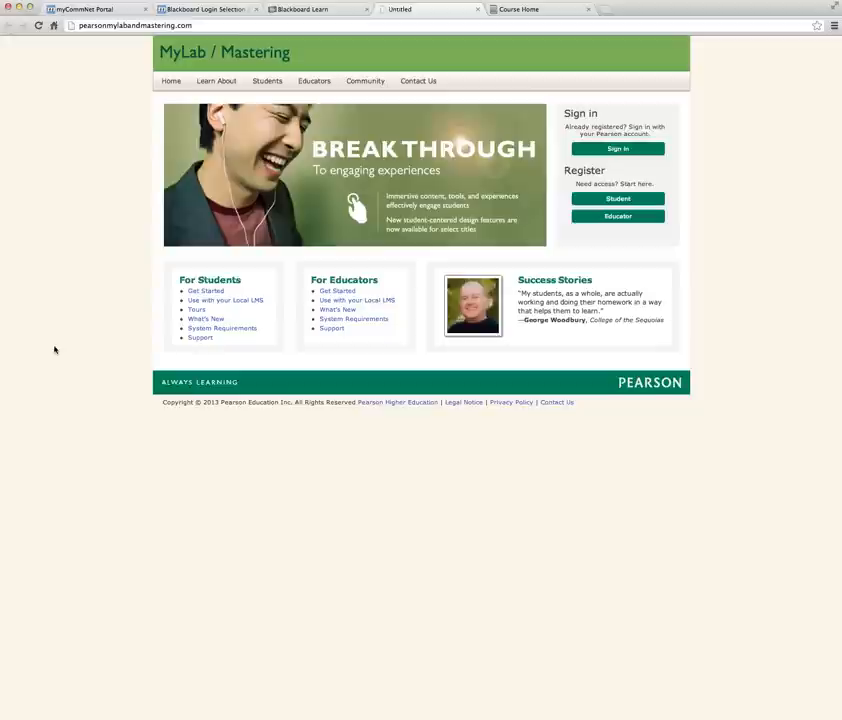
Sign in to pearsonmylabandmastering.com to reach the instructor's course list.
click(617, 148)
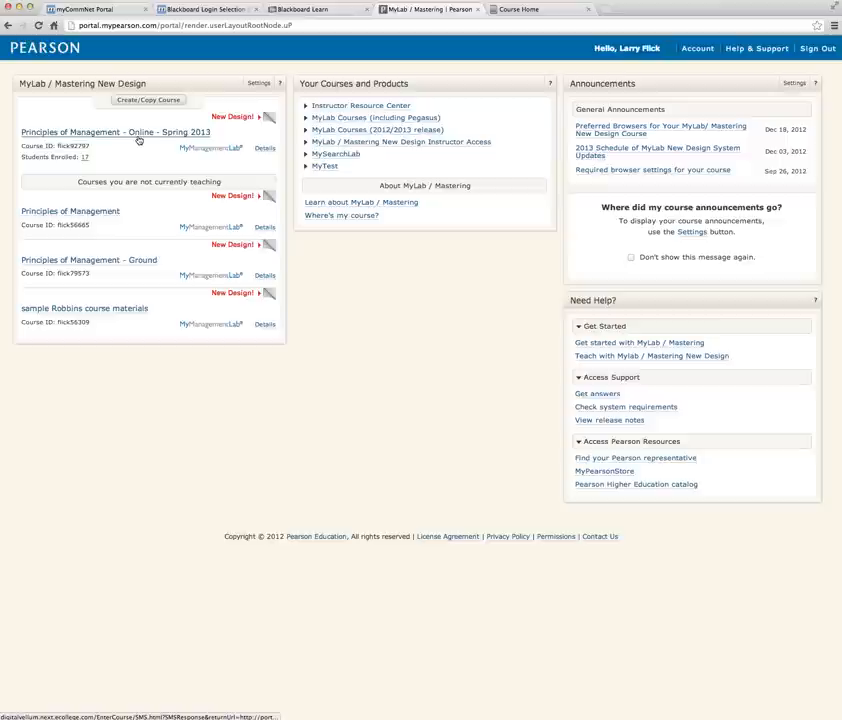
Open the Principles of Management - Online - Spring 2013 course showing chapters 1–15.
click(115, 131)
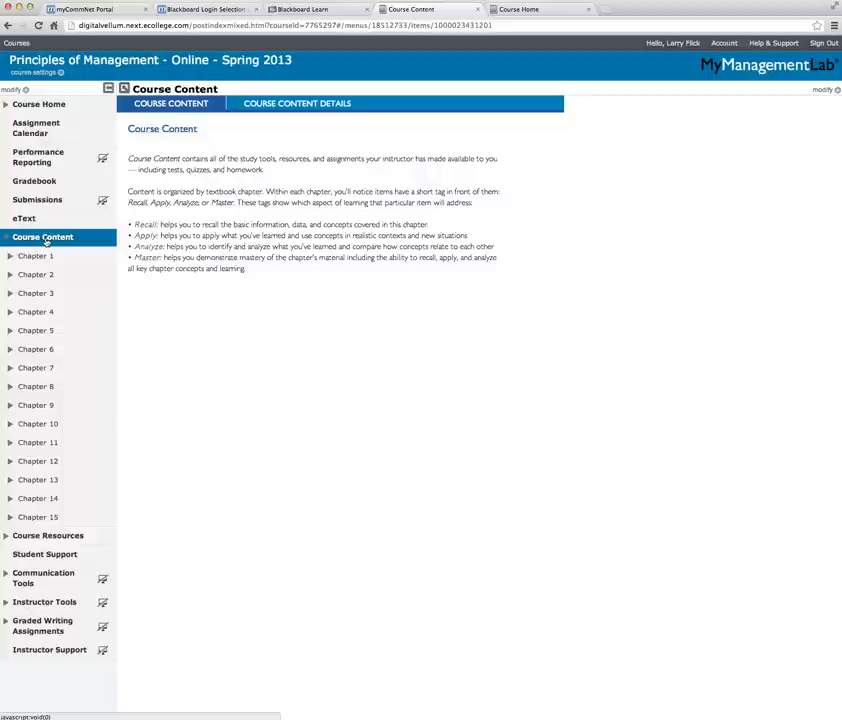
Expand Chapter 1 and launch its 'Managers and Management Objectives' interactive lecture.
click(35, 256)
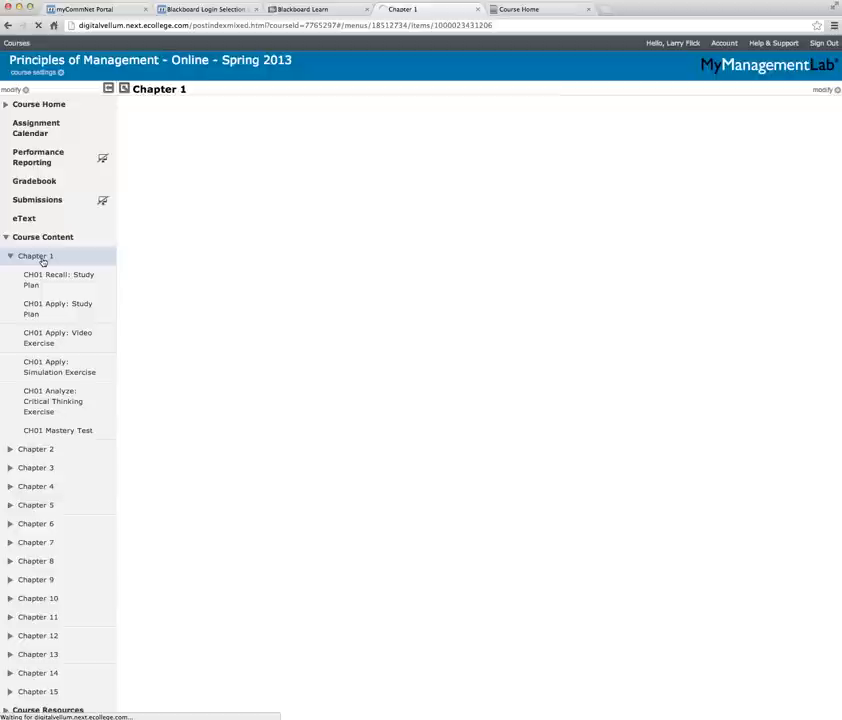
click(36, 256)
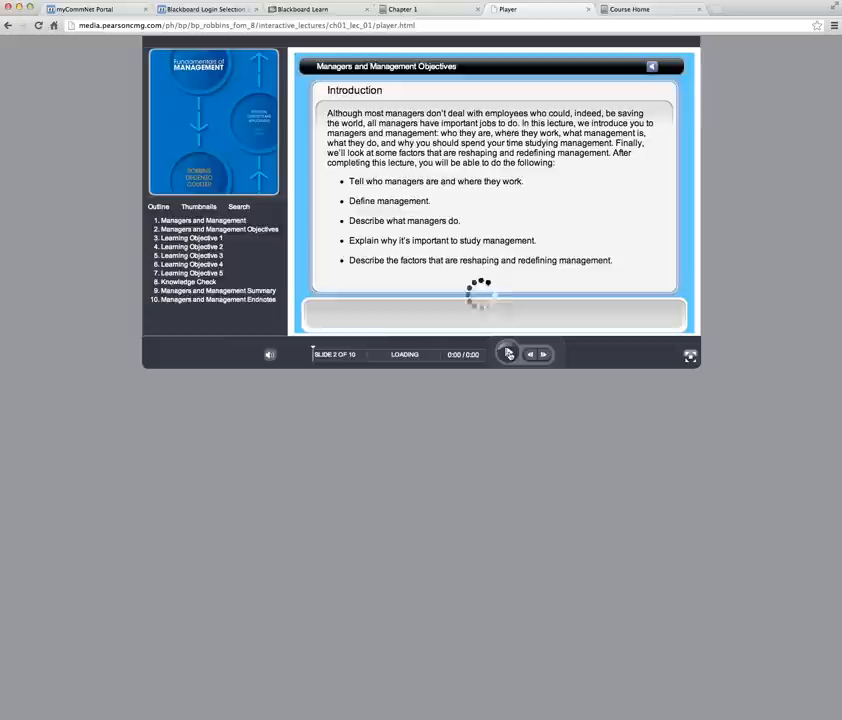
Advance the Chapter 1 lecture through the learning objectives to slide 5 of 10.
click(543, 354)
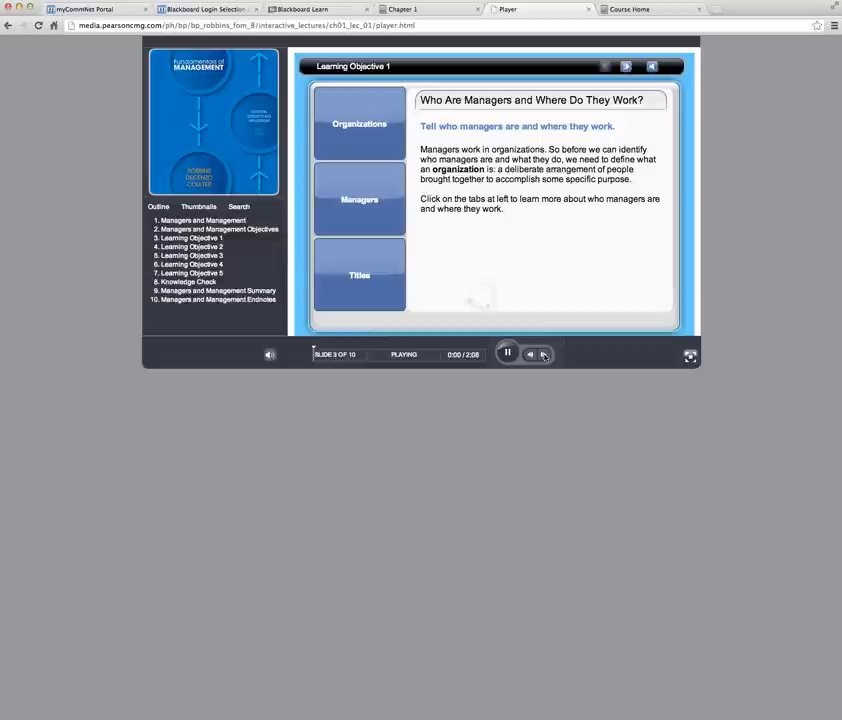
click(359, 199)
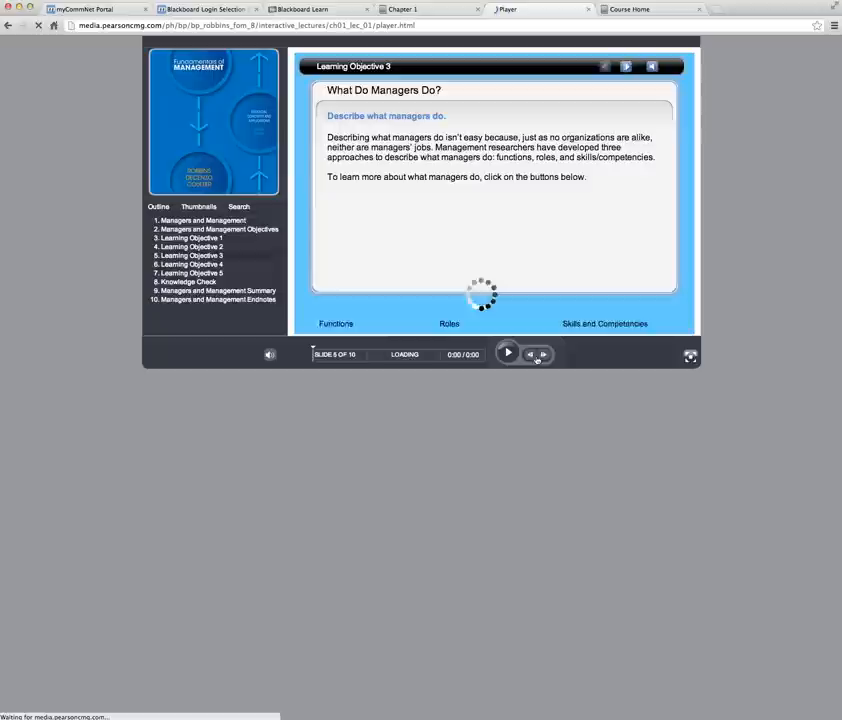
click(625, 66)
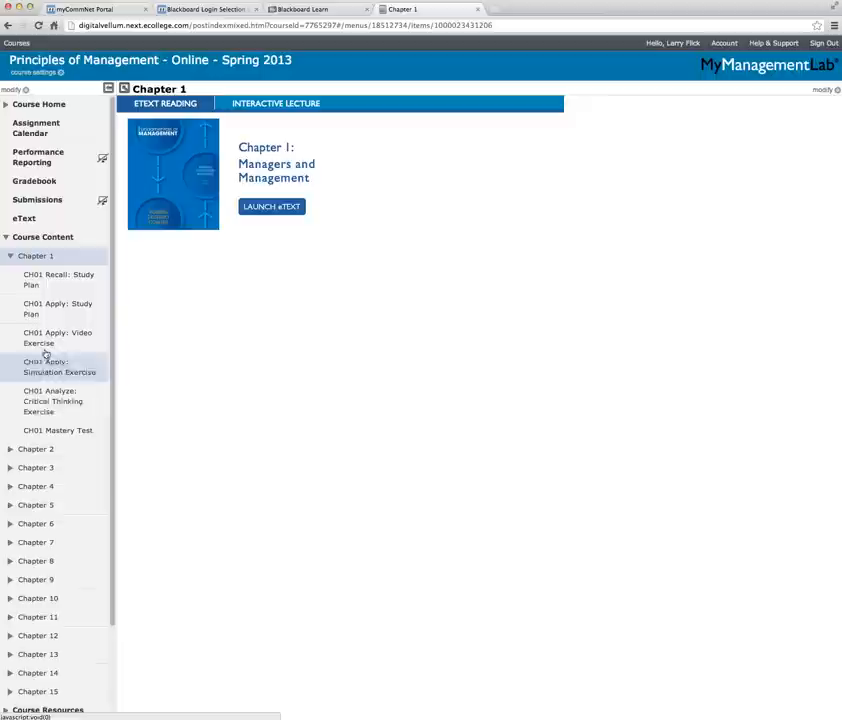
Expand Chapter 2, then bring up the Chapter 1 Zane's Cycles video exercise.
click(35, 448)
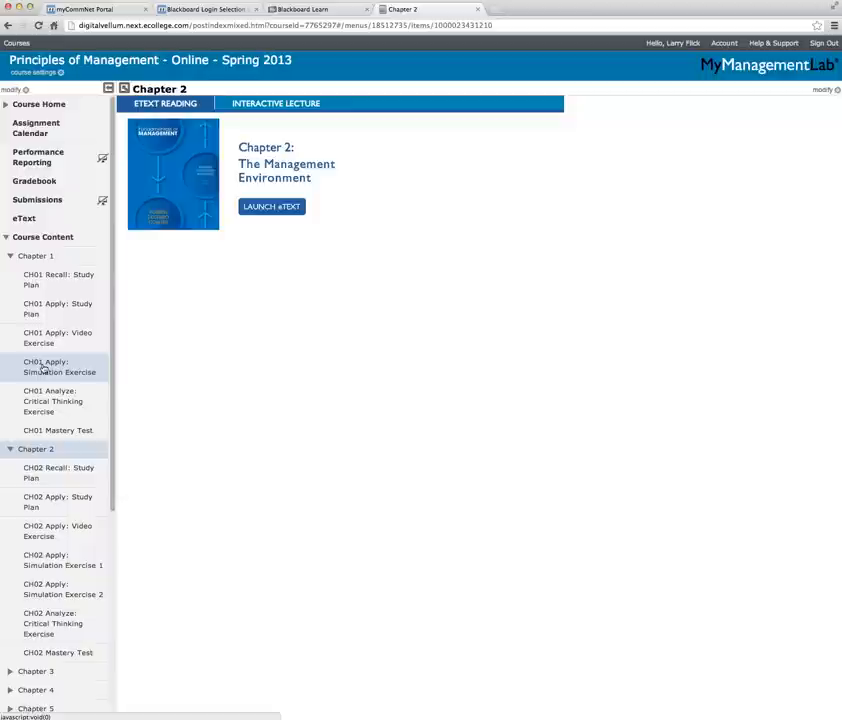
click(57, 337)
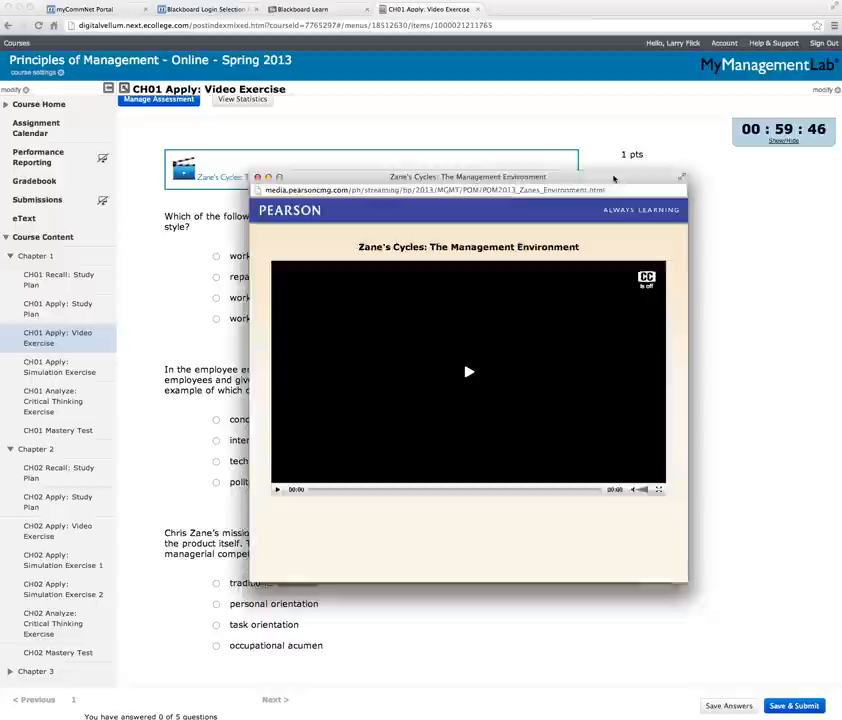
Close the Zane's Cycles video window to reveal the unanswered exercise questions.
click(468, 371)
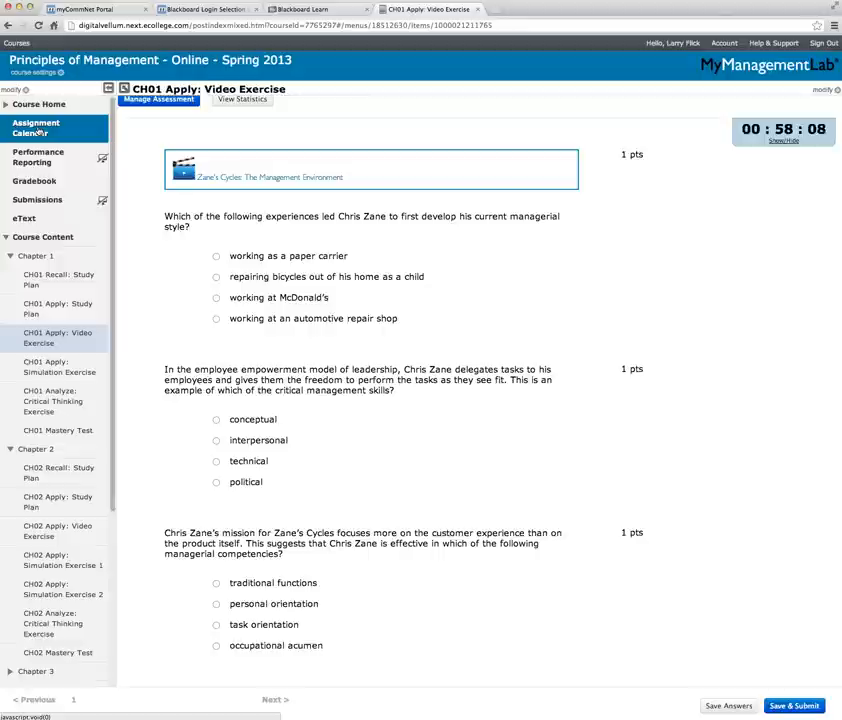
Open the Assignment Calendar in term view, December 2012 through May 2013.
click(36, 128)
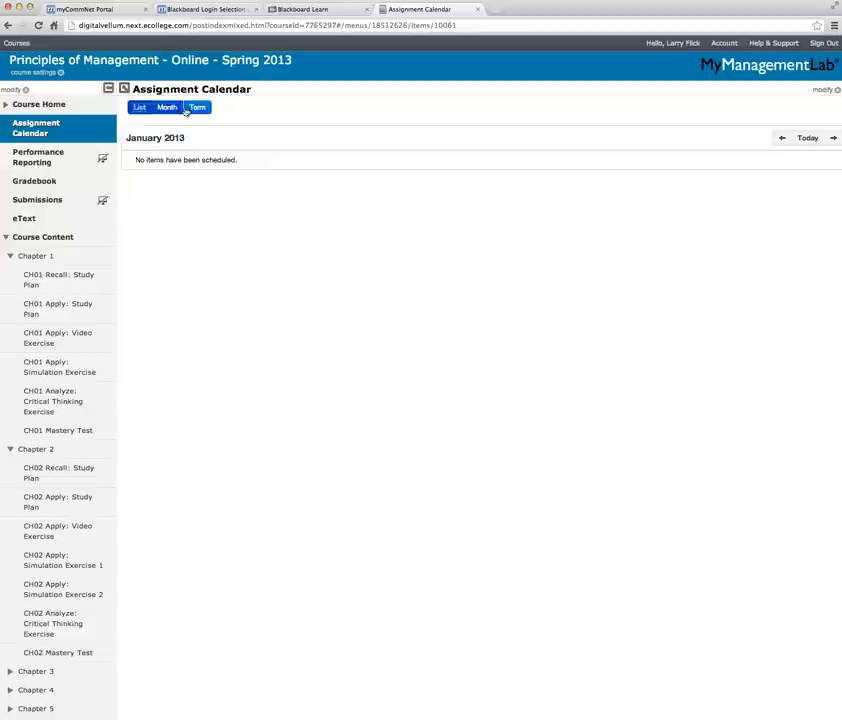
click(197, 107)
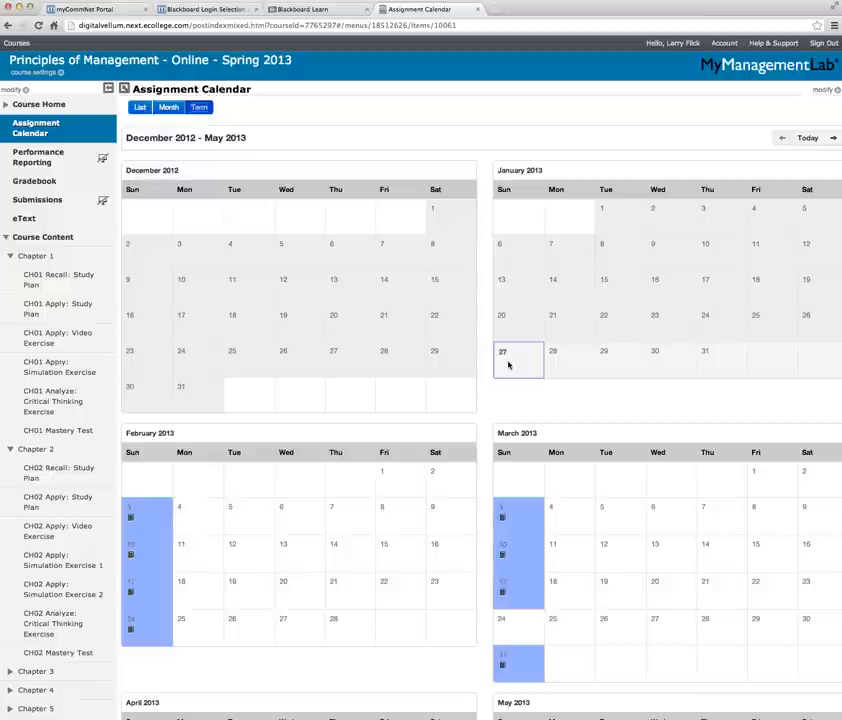
Scroll the term's weekly due dates, then switch to January 2013's month view.
scroll(down, 3)
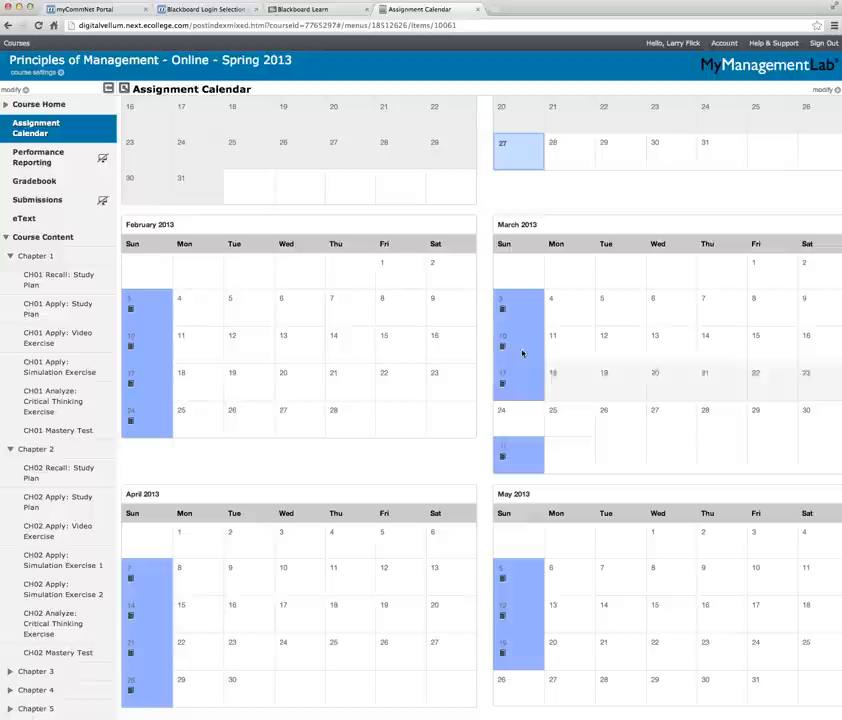
click(168, 107)
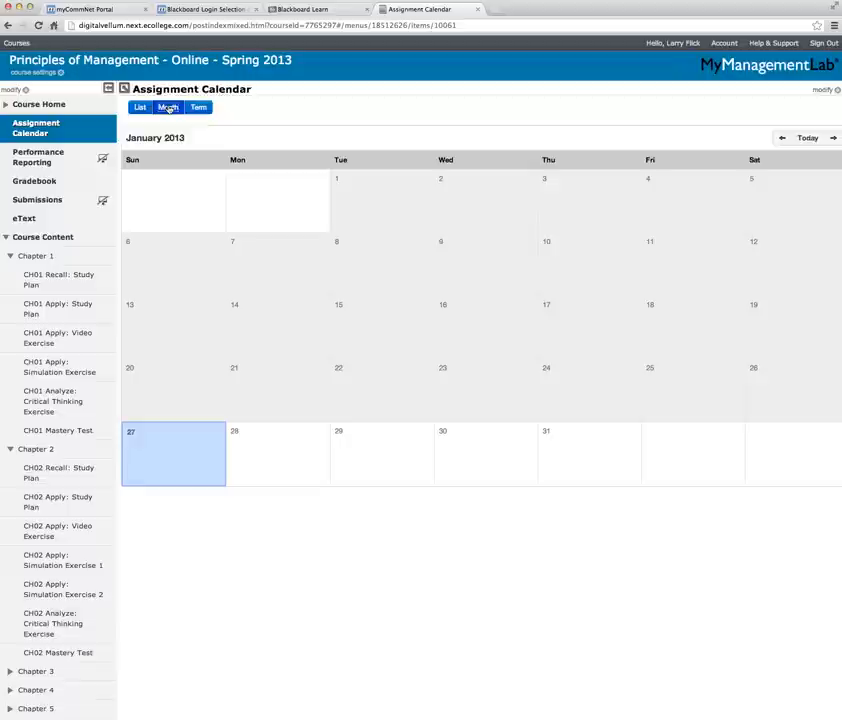
Move the calendar to February 2013 with its four weekly Sunday assignments.
click(834, 138)
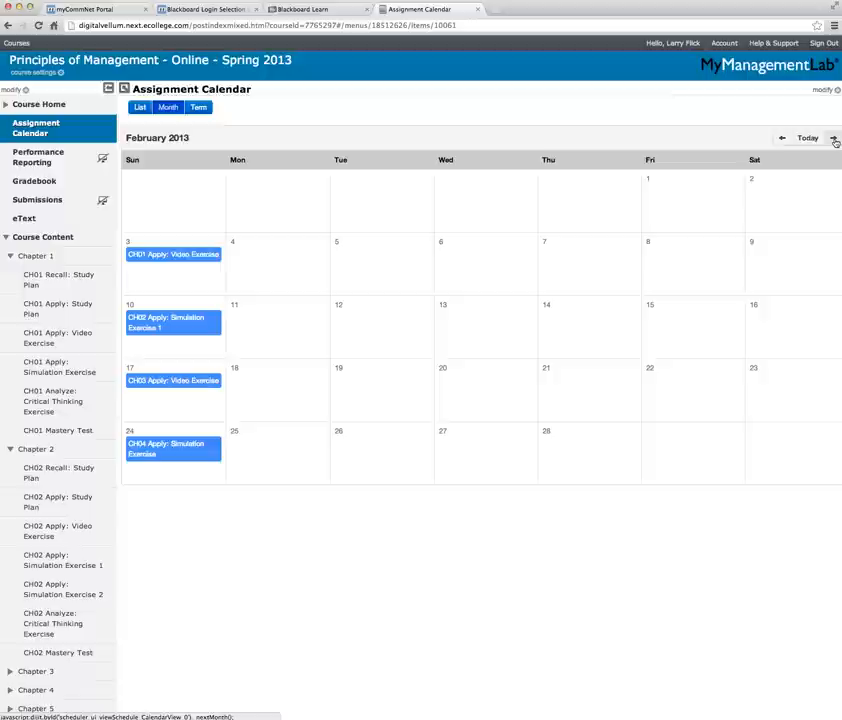
mouse_move(172, 254)
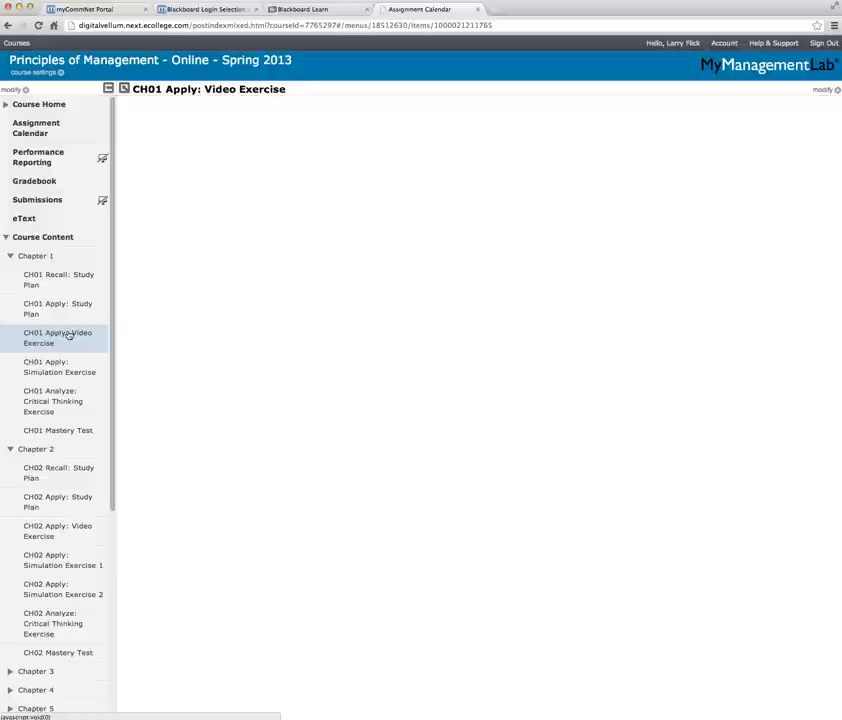
Review the CH01 video exercise questions, then return to February 2013's monthly calendar.
click(57, 337)
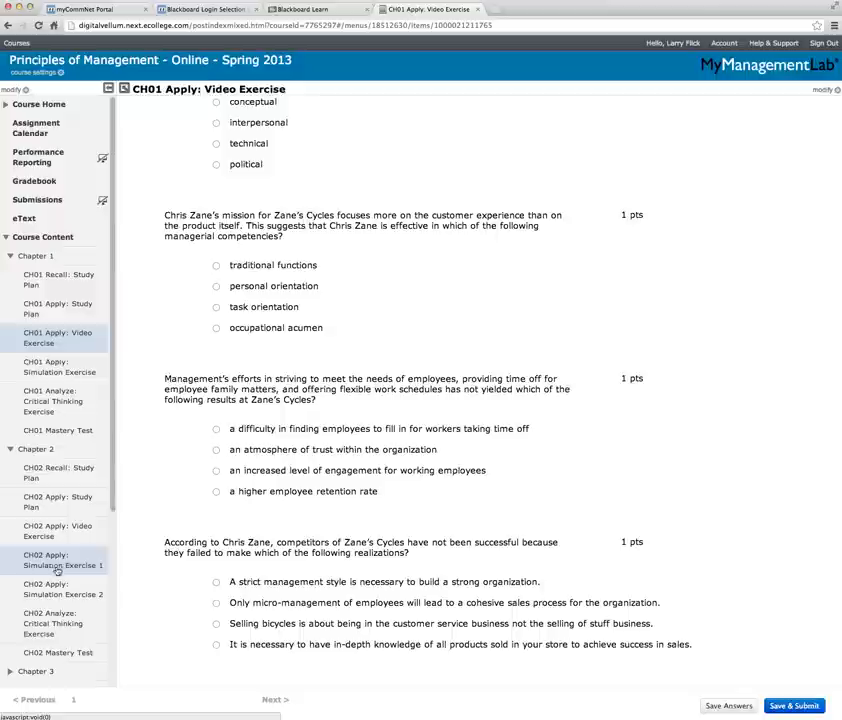
click(36, 128)
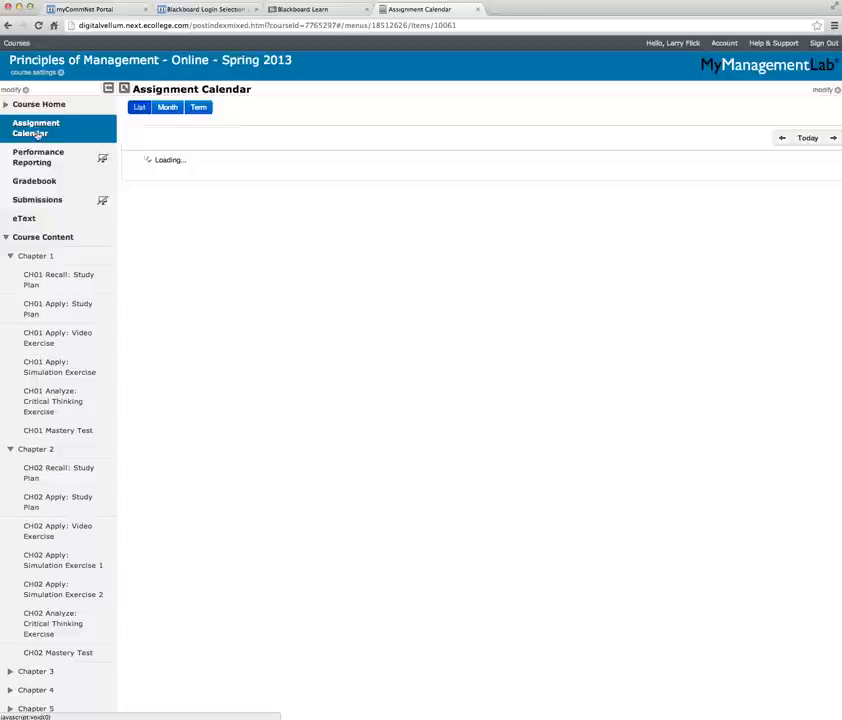
click(167, 107)
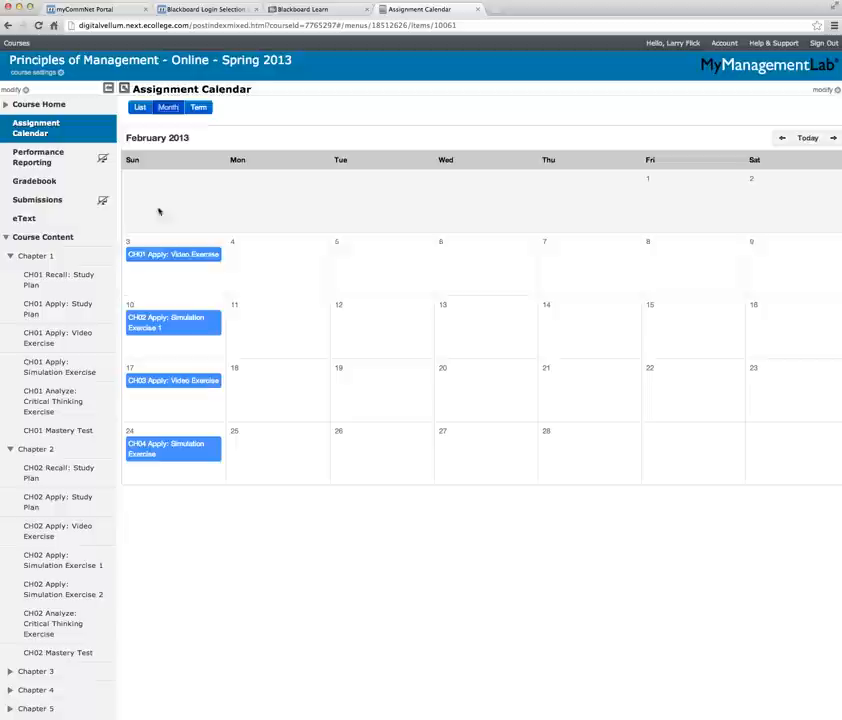